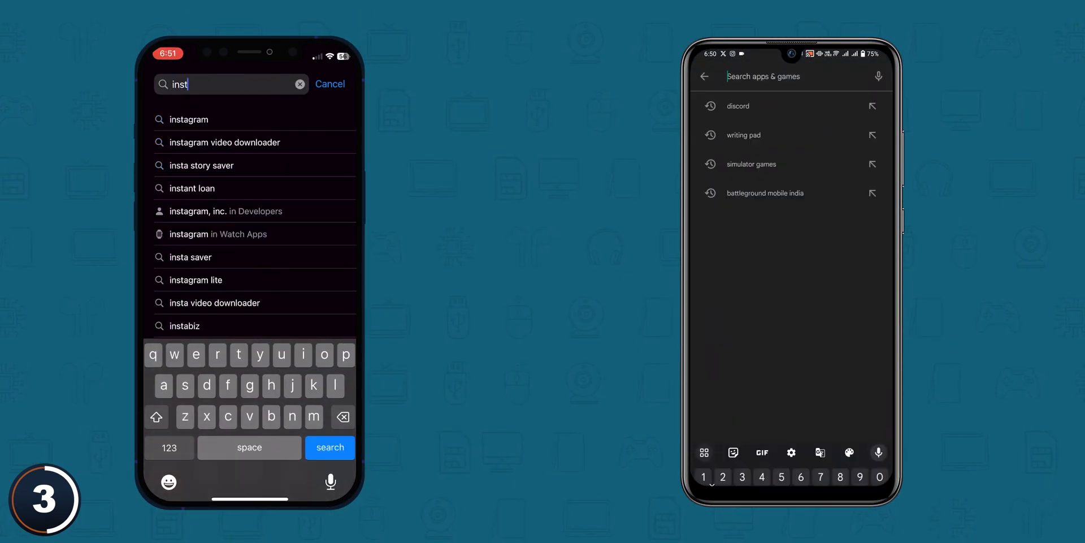
Update Instagram to its latest version from its App Store listing.
{"action": "left_click", "coordinate": [189, 118]}
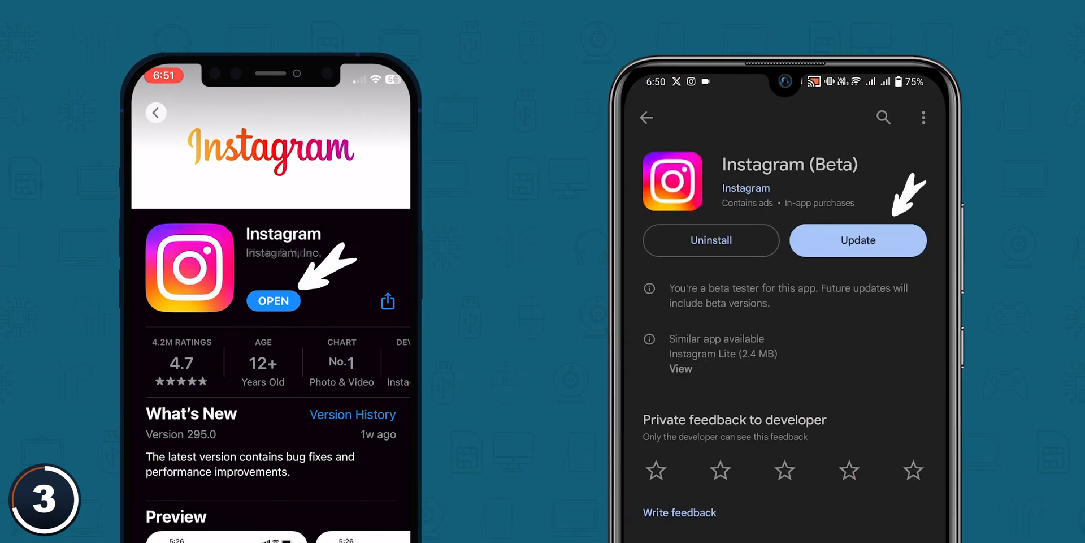
{"action": "left_click", "coordinate": [858, 240]}
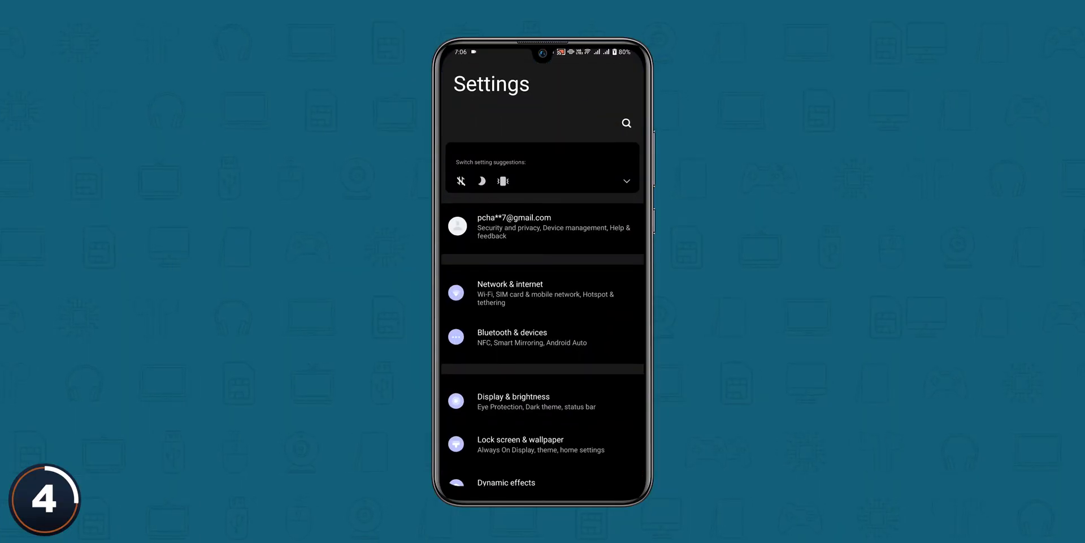
Clear Instagram's cached data in Android Settings so the cache shows 0 B.
{"action": "scroll", "scroll_direction": "down", "scroll_amount": 3}
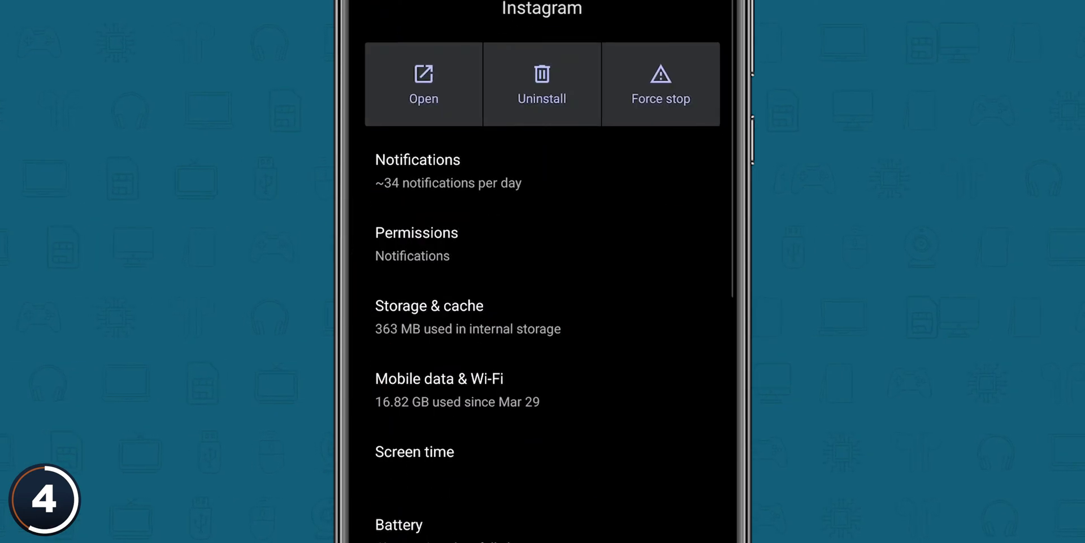
{"action": "left_click", "coordinate": [430, 305]}
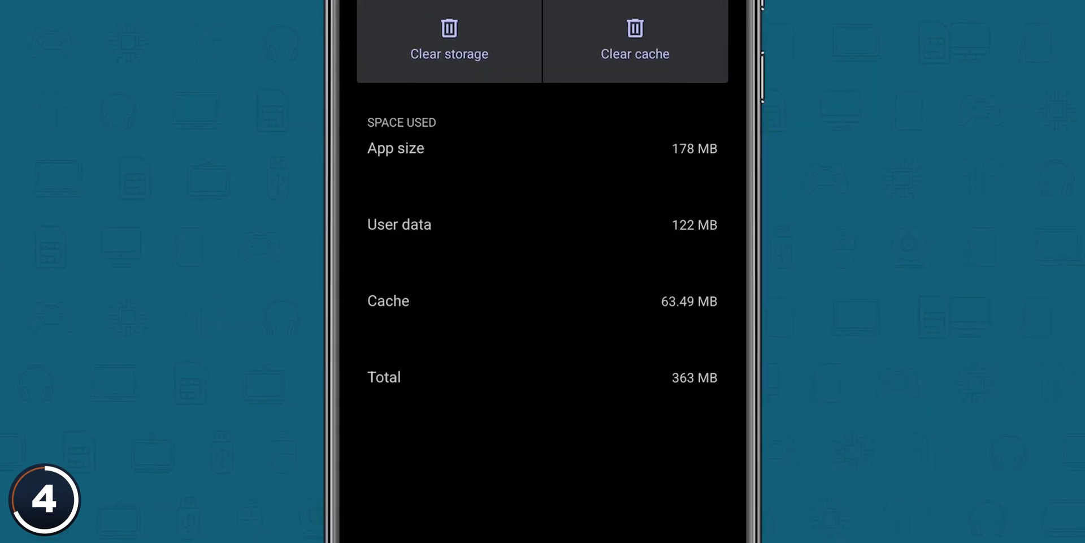
{"action": "left_click", "coordinate": [634, 45]}
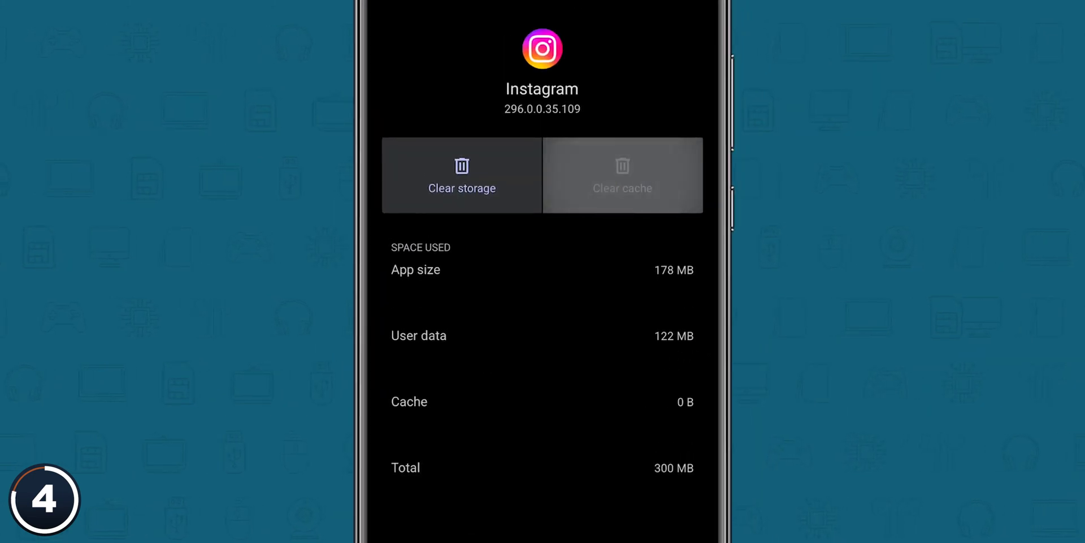
{"action": "left_click", "coordinate": [461, 175]}
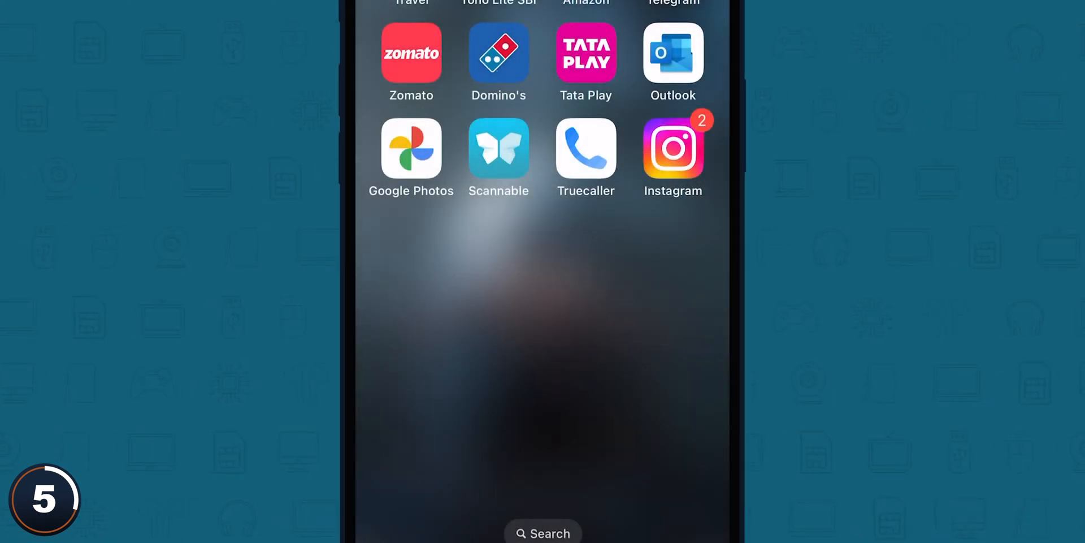
Search 'in' in the App Store and download Instagram again from its listing.
{"action": "type", "text": "in"}
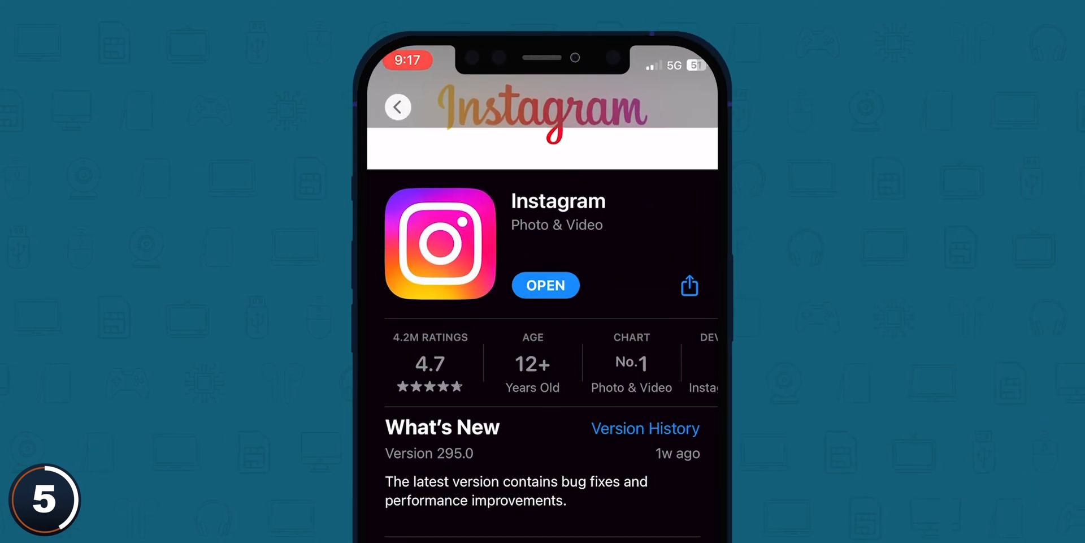
{"action": "left_click", "coordinate": [545, 285]}
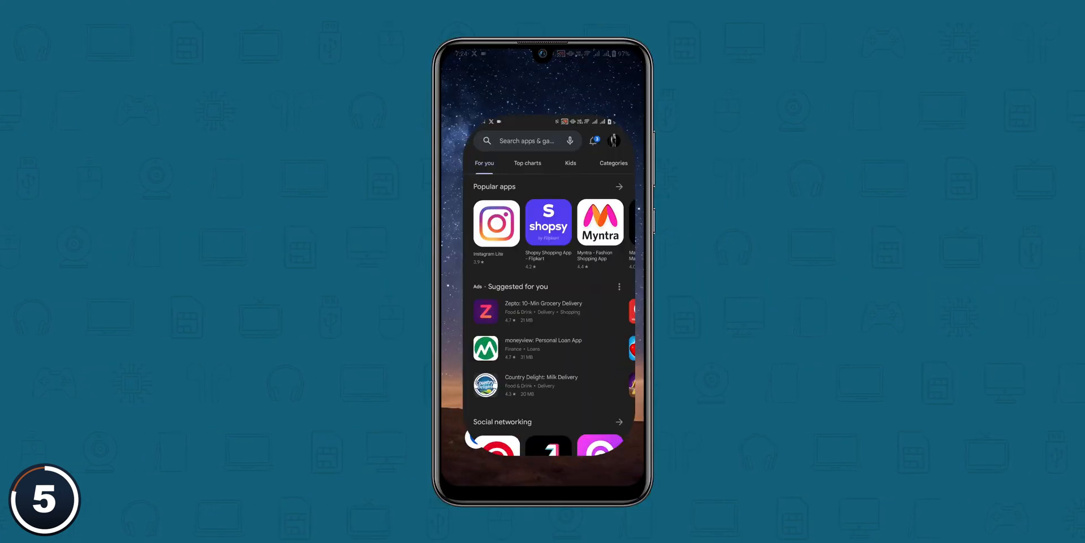
Install Instagram again from its Google Play Store listing.
{"action": "left_click", "coordinate": [495, 223]}
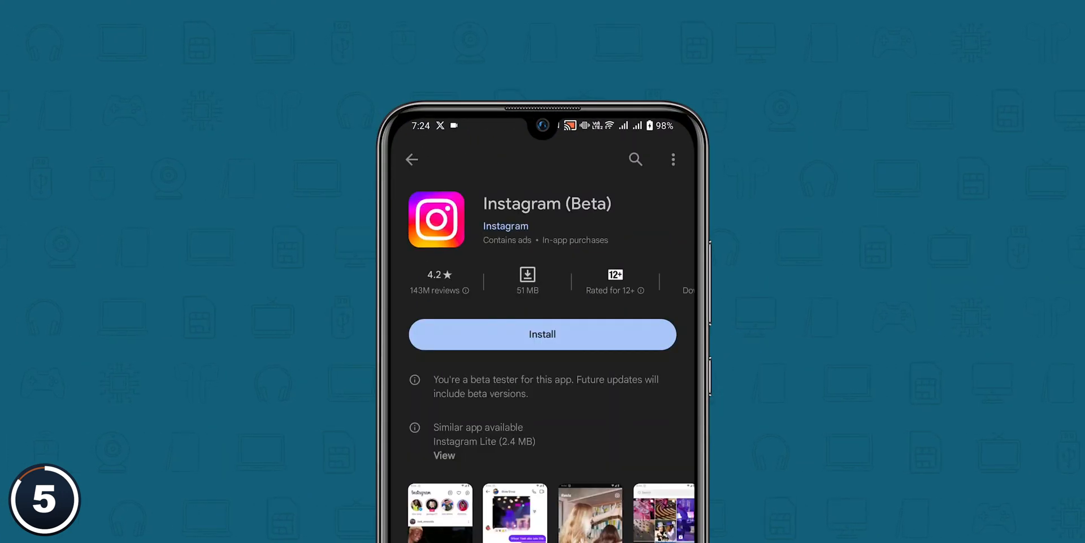
{"action": "left_click", "coordinate": [542, 334]}
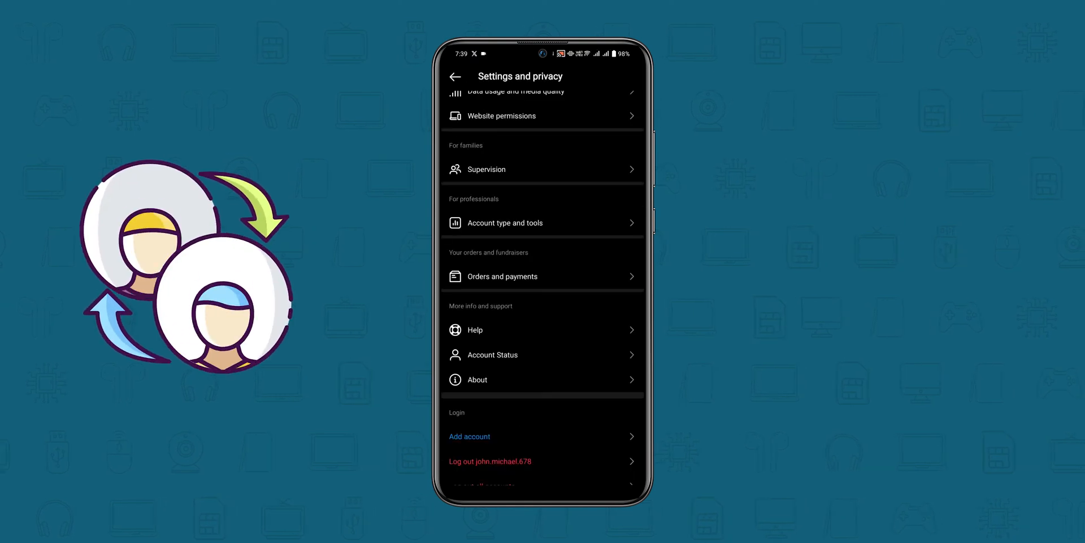
Open the Help Center from Instagram's Help menu in Settings and privacy.
{"action": "left_click", "coordinate": [475, 329]}
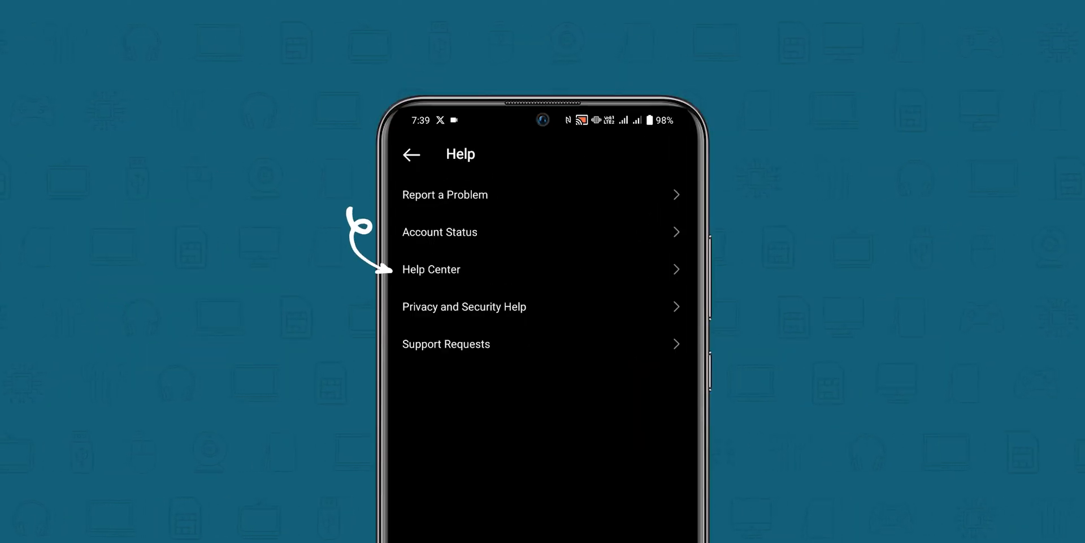
{"action": "left_click", "coordinate": [431, 270]}
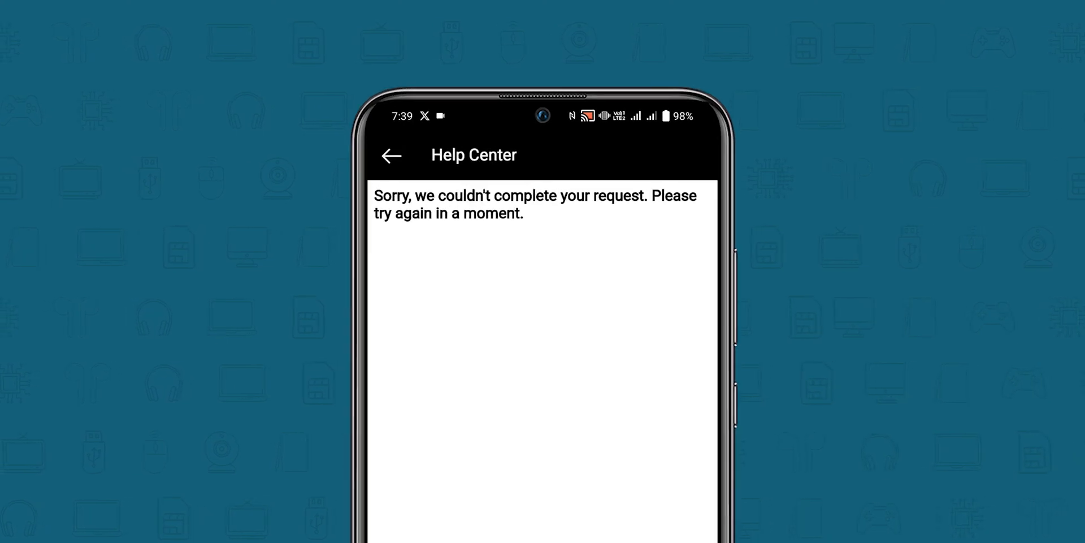